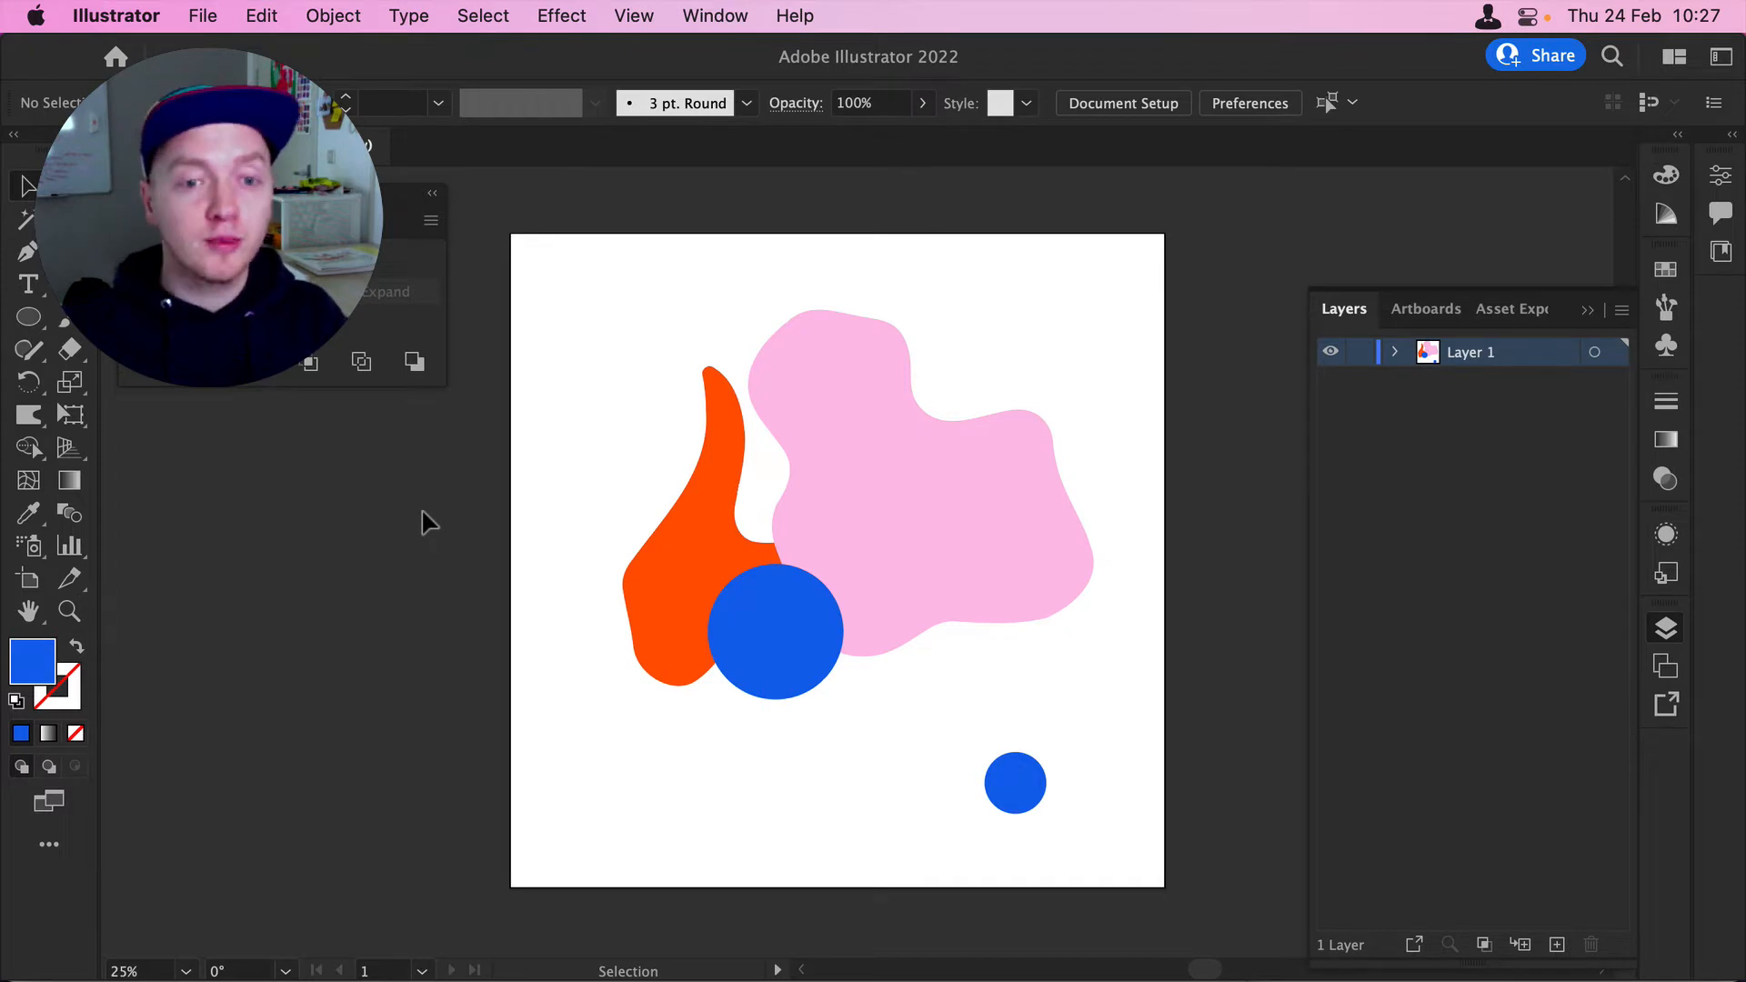
{"action": "mouse_move", "coordinate": [618, 412]}
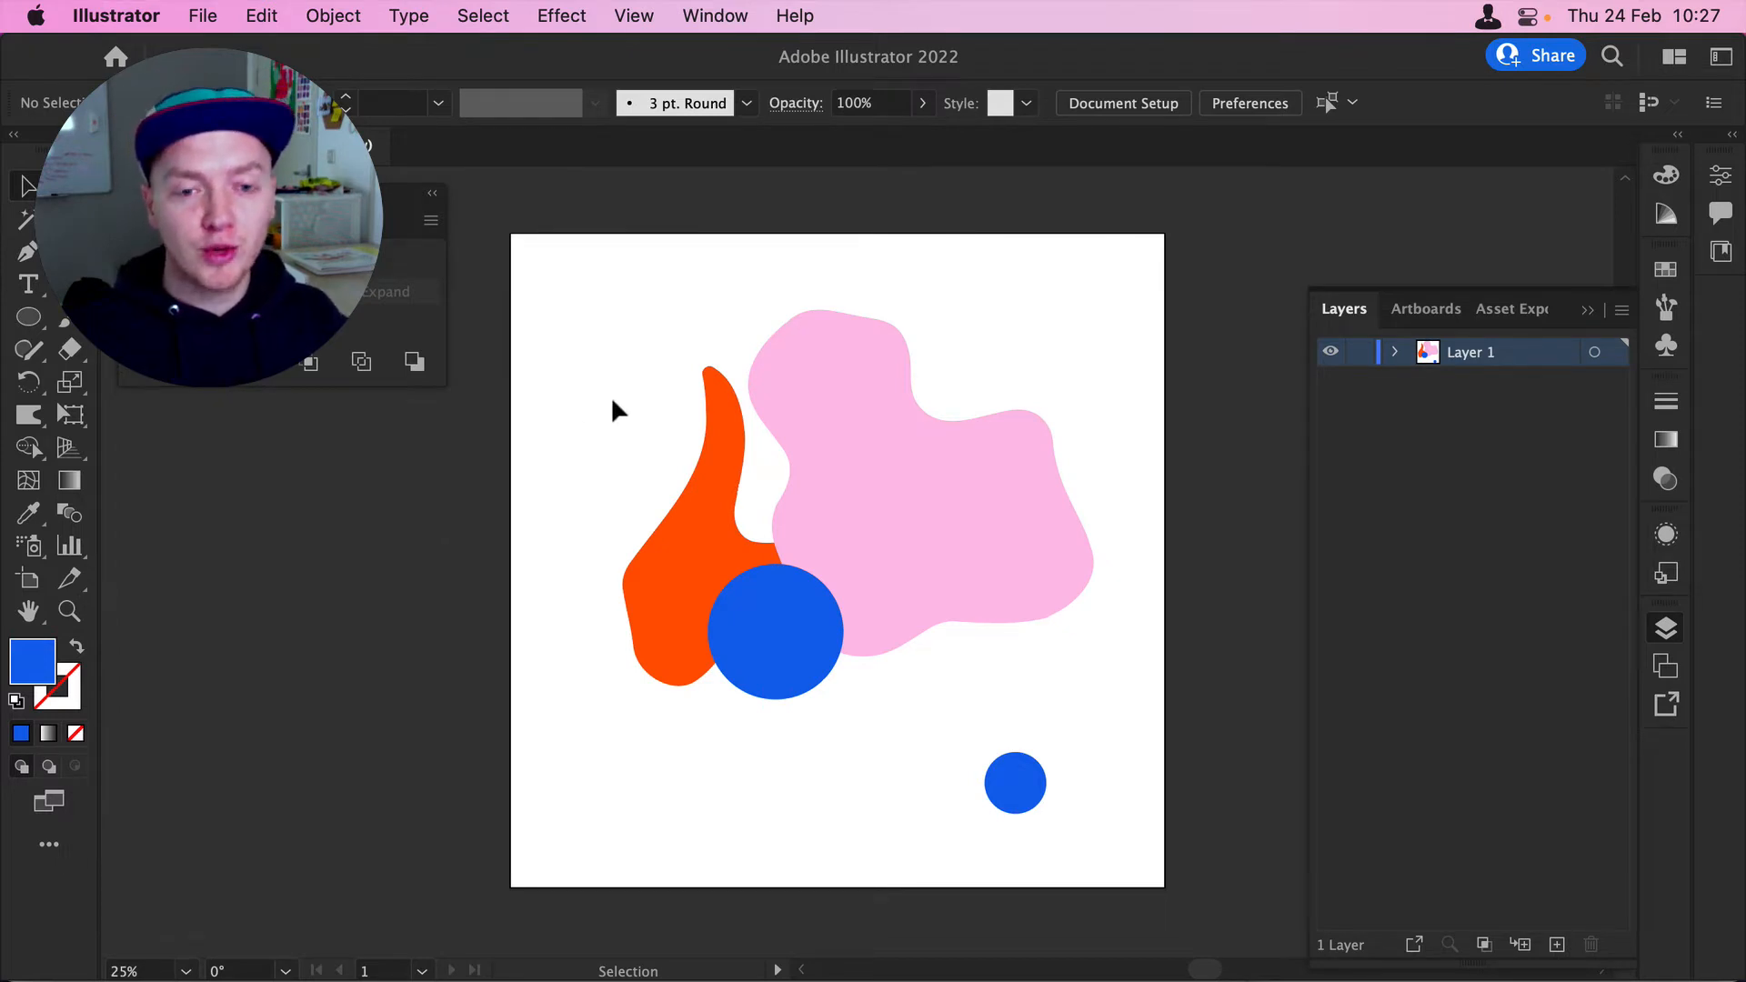
- Select the orange blob, pink blob and both blue circles in Illustrator and copy them
{"action": "left_click", "coordinate": [1395, 352]}
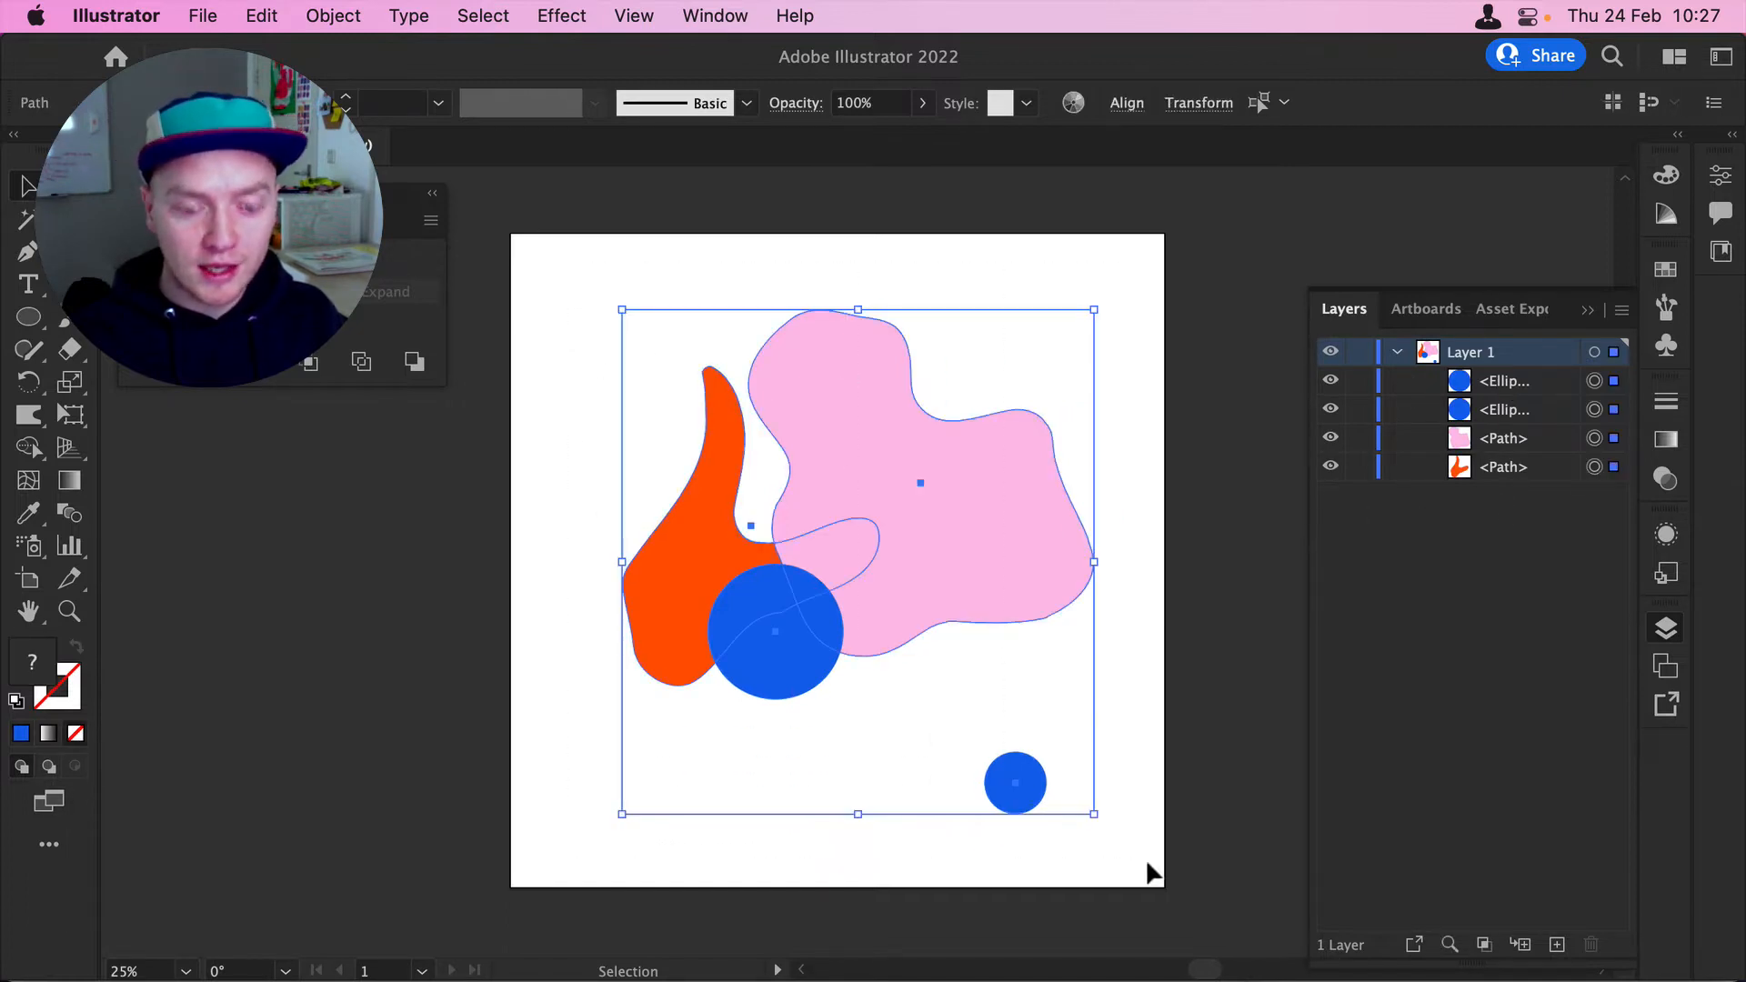
{"action": "key", "text": "cmd+c"}
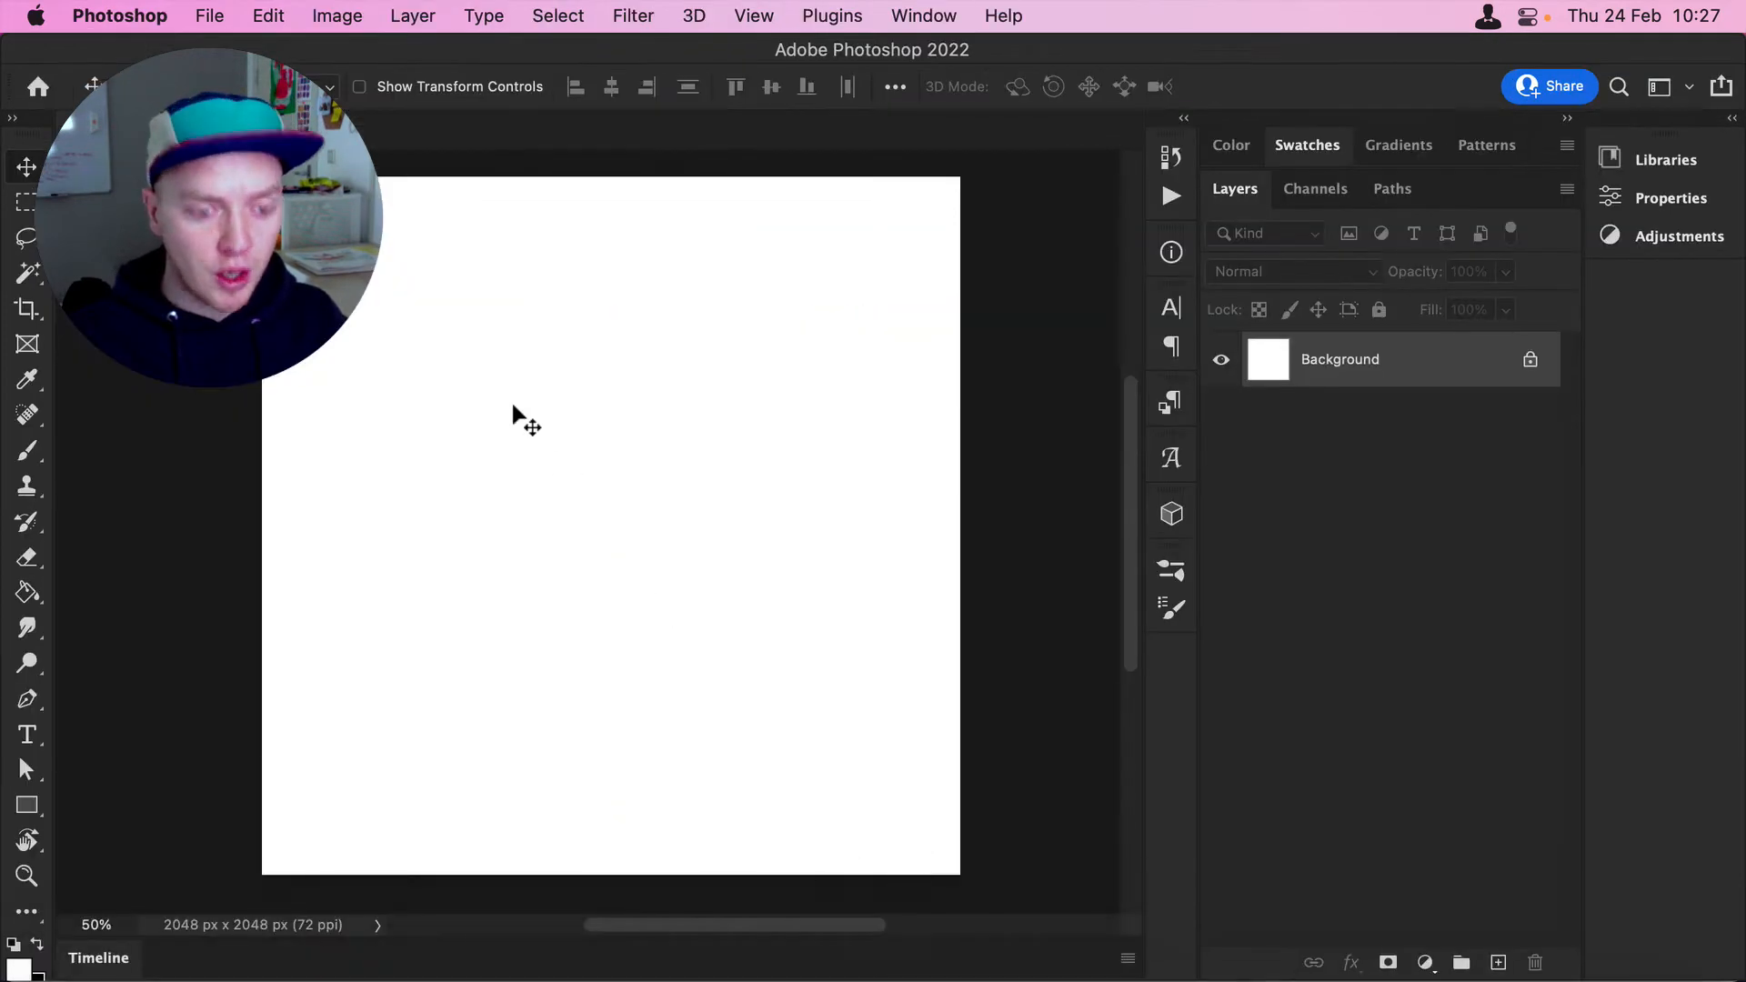
- Paste the shapes as separate layers and move the small circle onto the pink blob's lower edge
{"action": "key", "text": "cmd+v"}
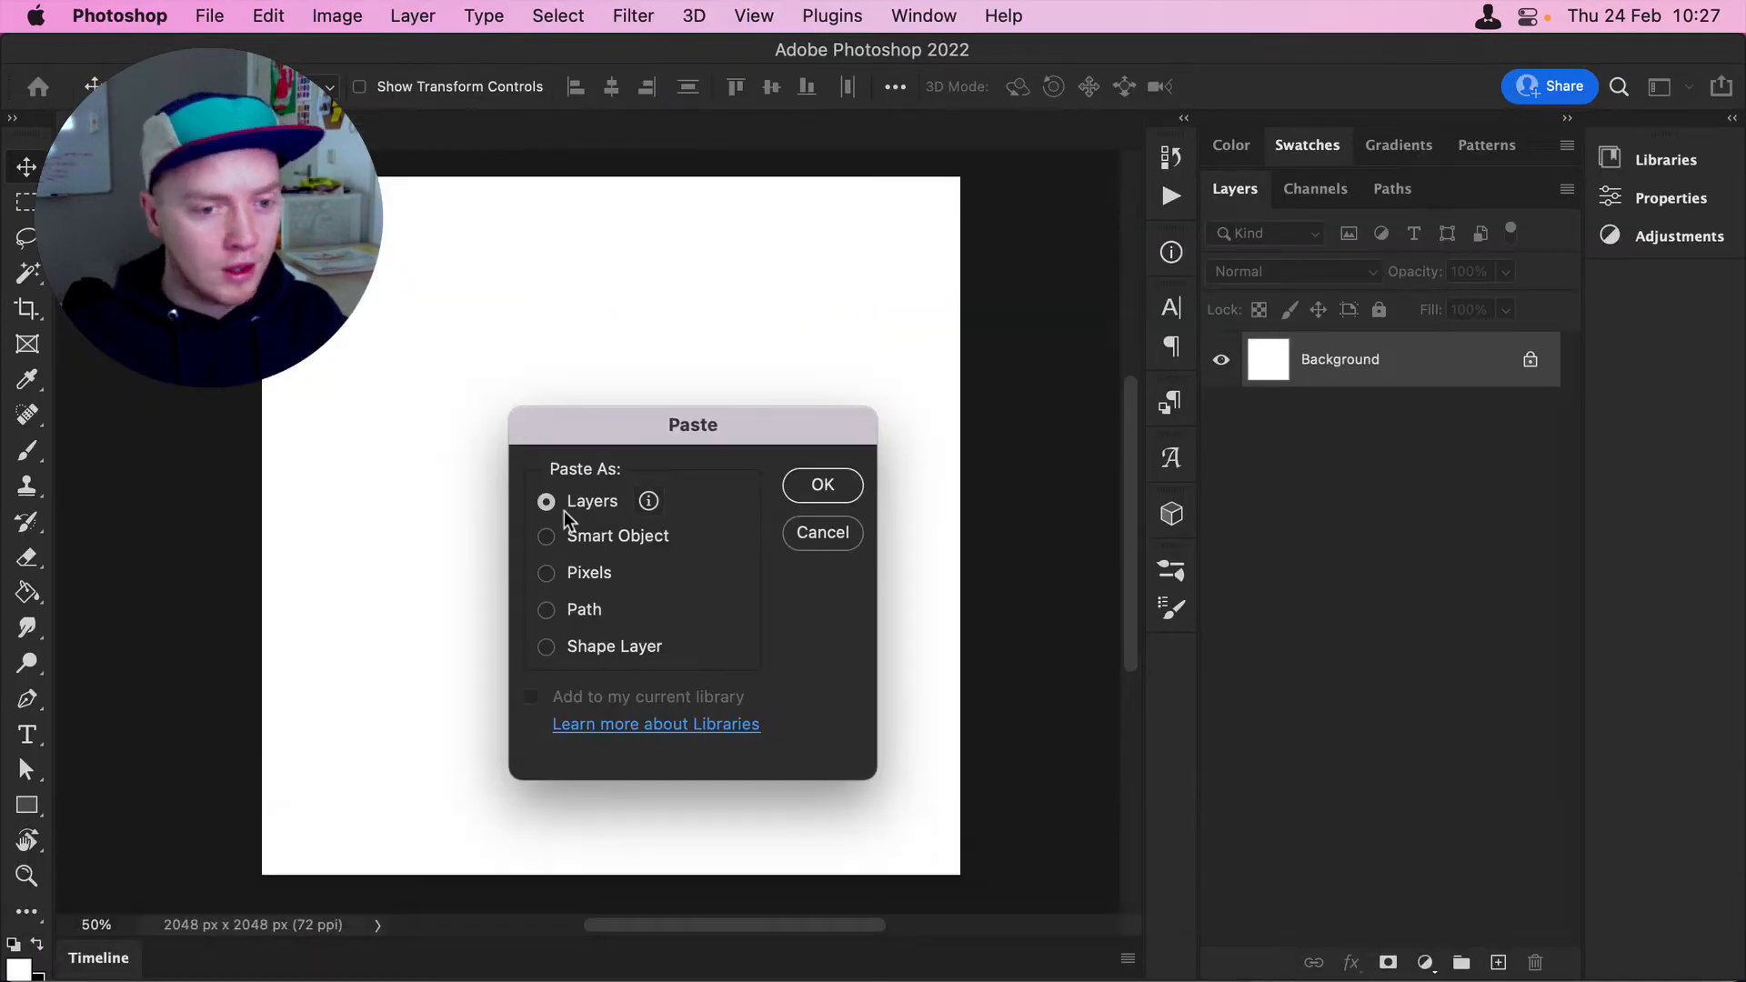
{"action": "left_click", "coordinate": [822, 485]}
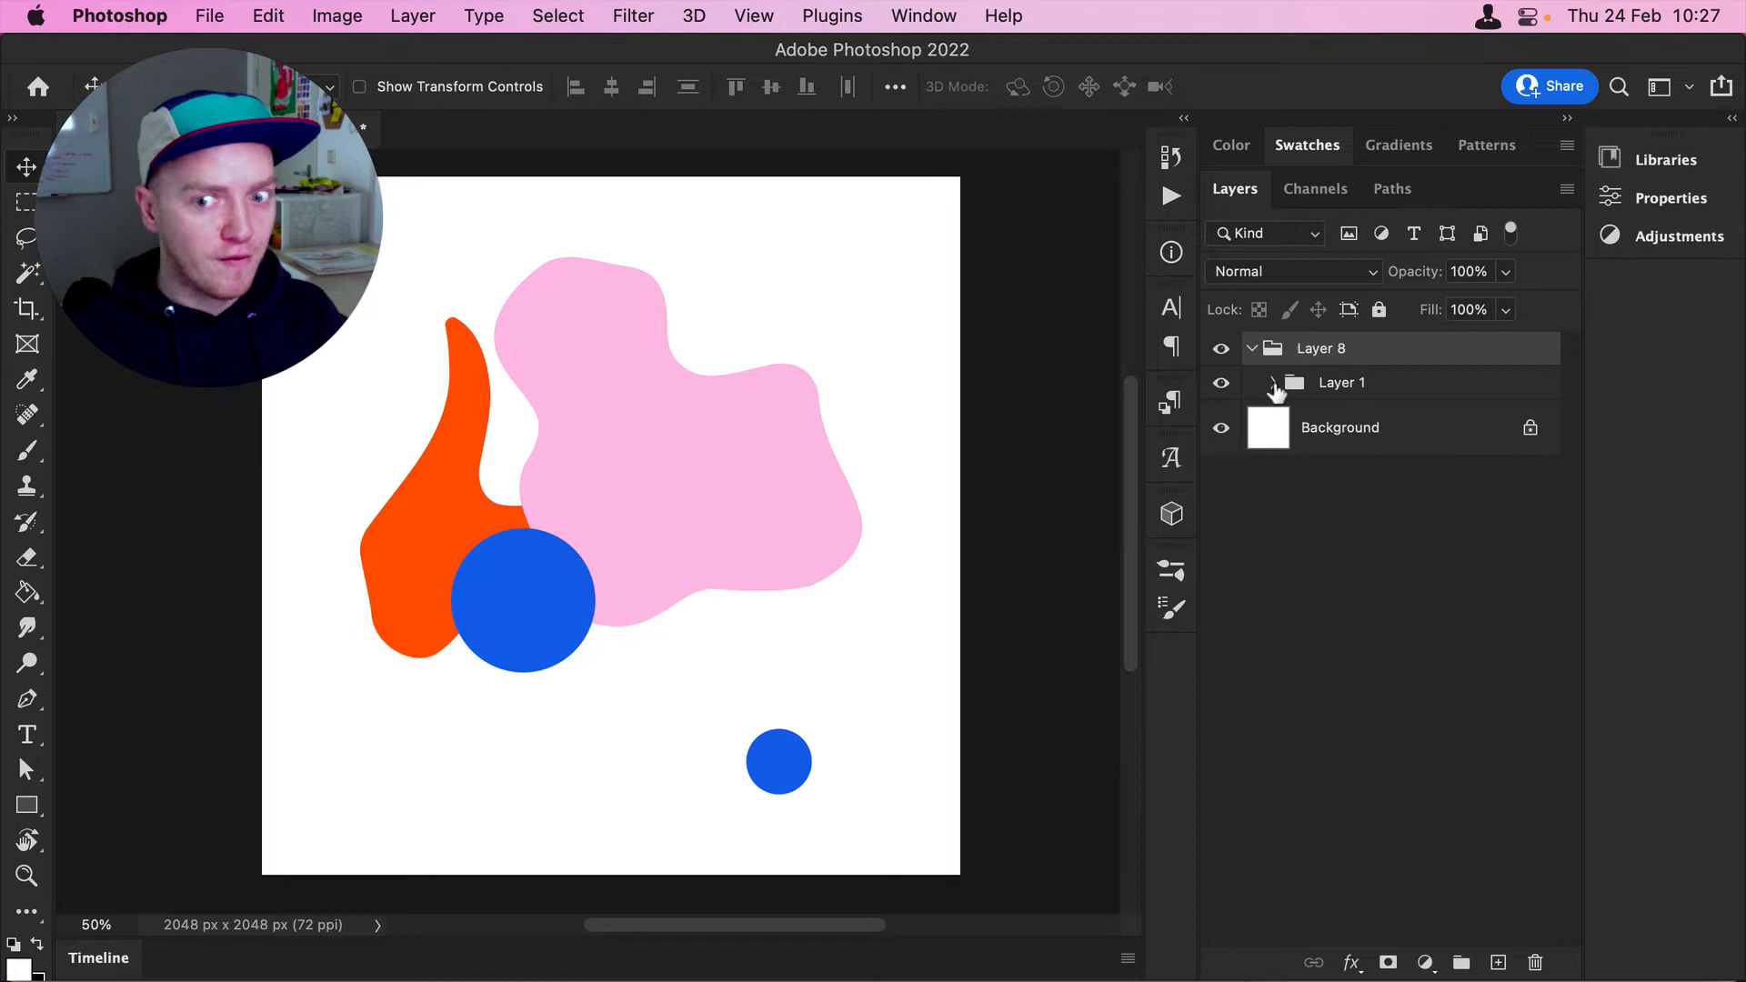
{"action": "left_click", "coordinate": [1273, 382]}
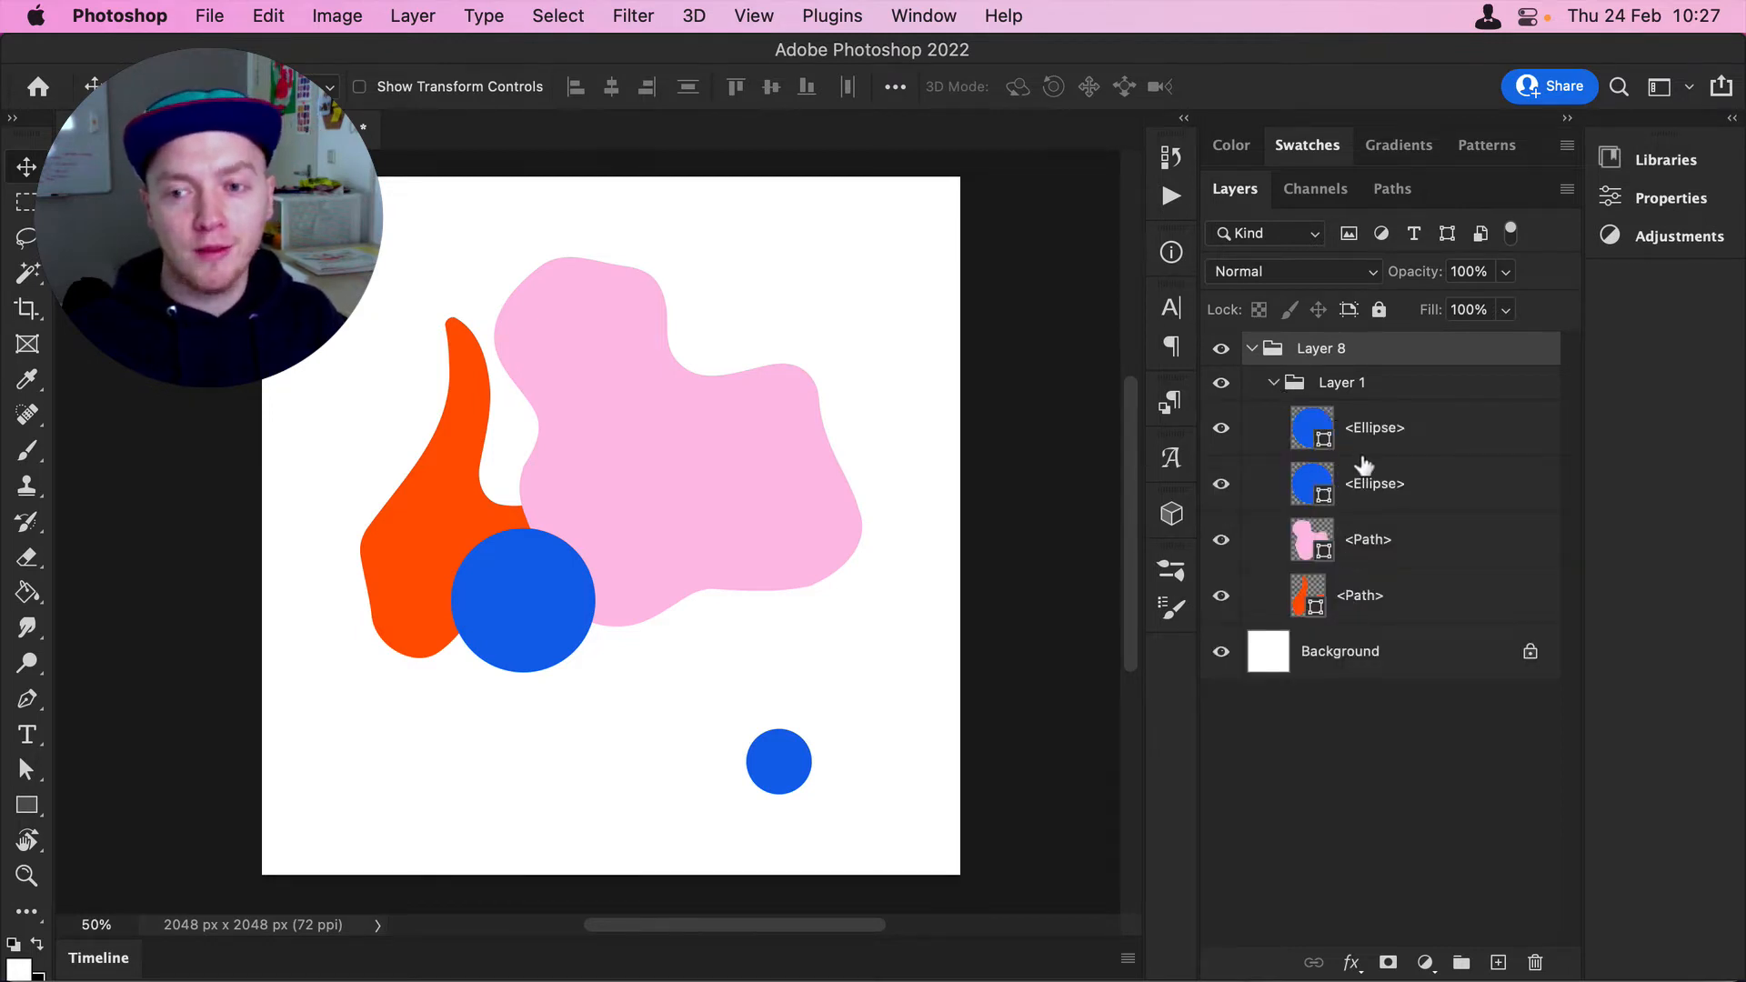
{"action": "left_click_drag", "start_coordinate": [780, 763], "coordinate": [779, 699]}
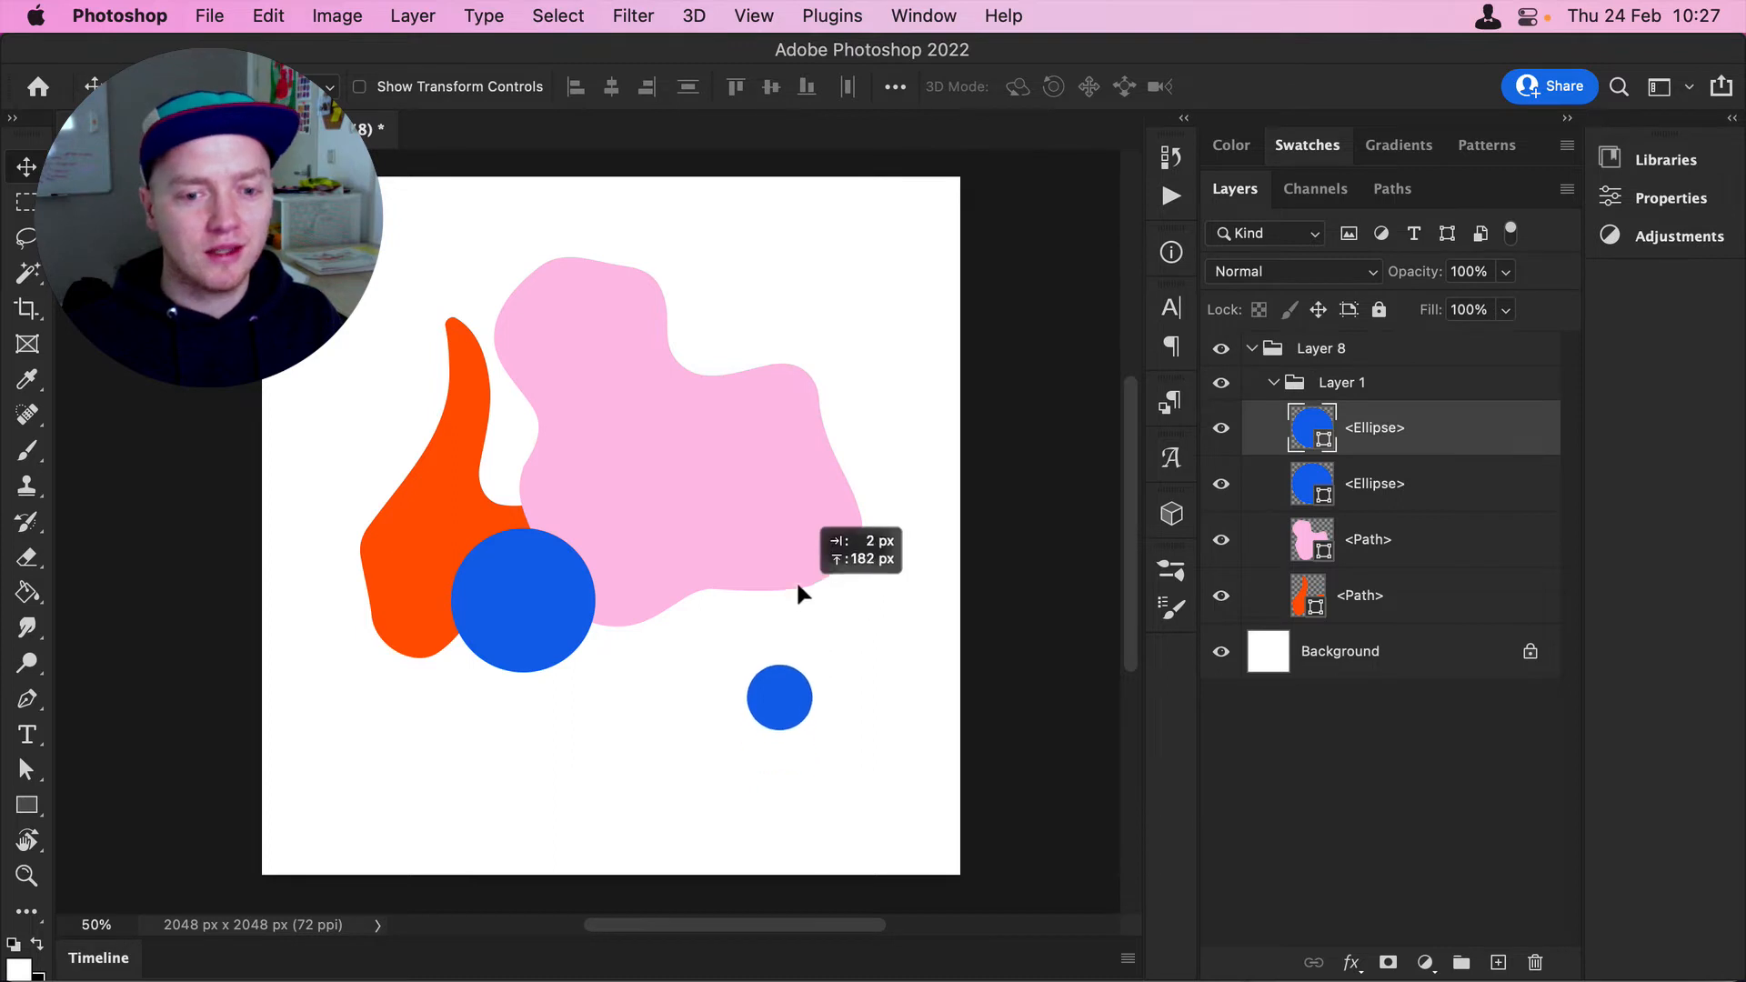
{"action": "left_click_drag", "start_coordinate": [779, 699], "coordinate": [783, 565]}
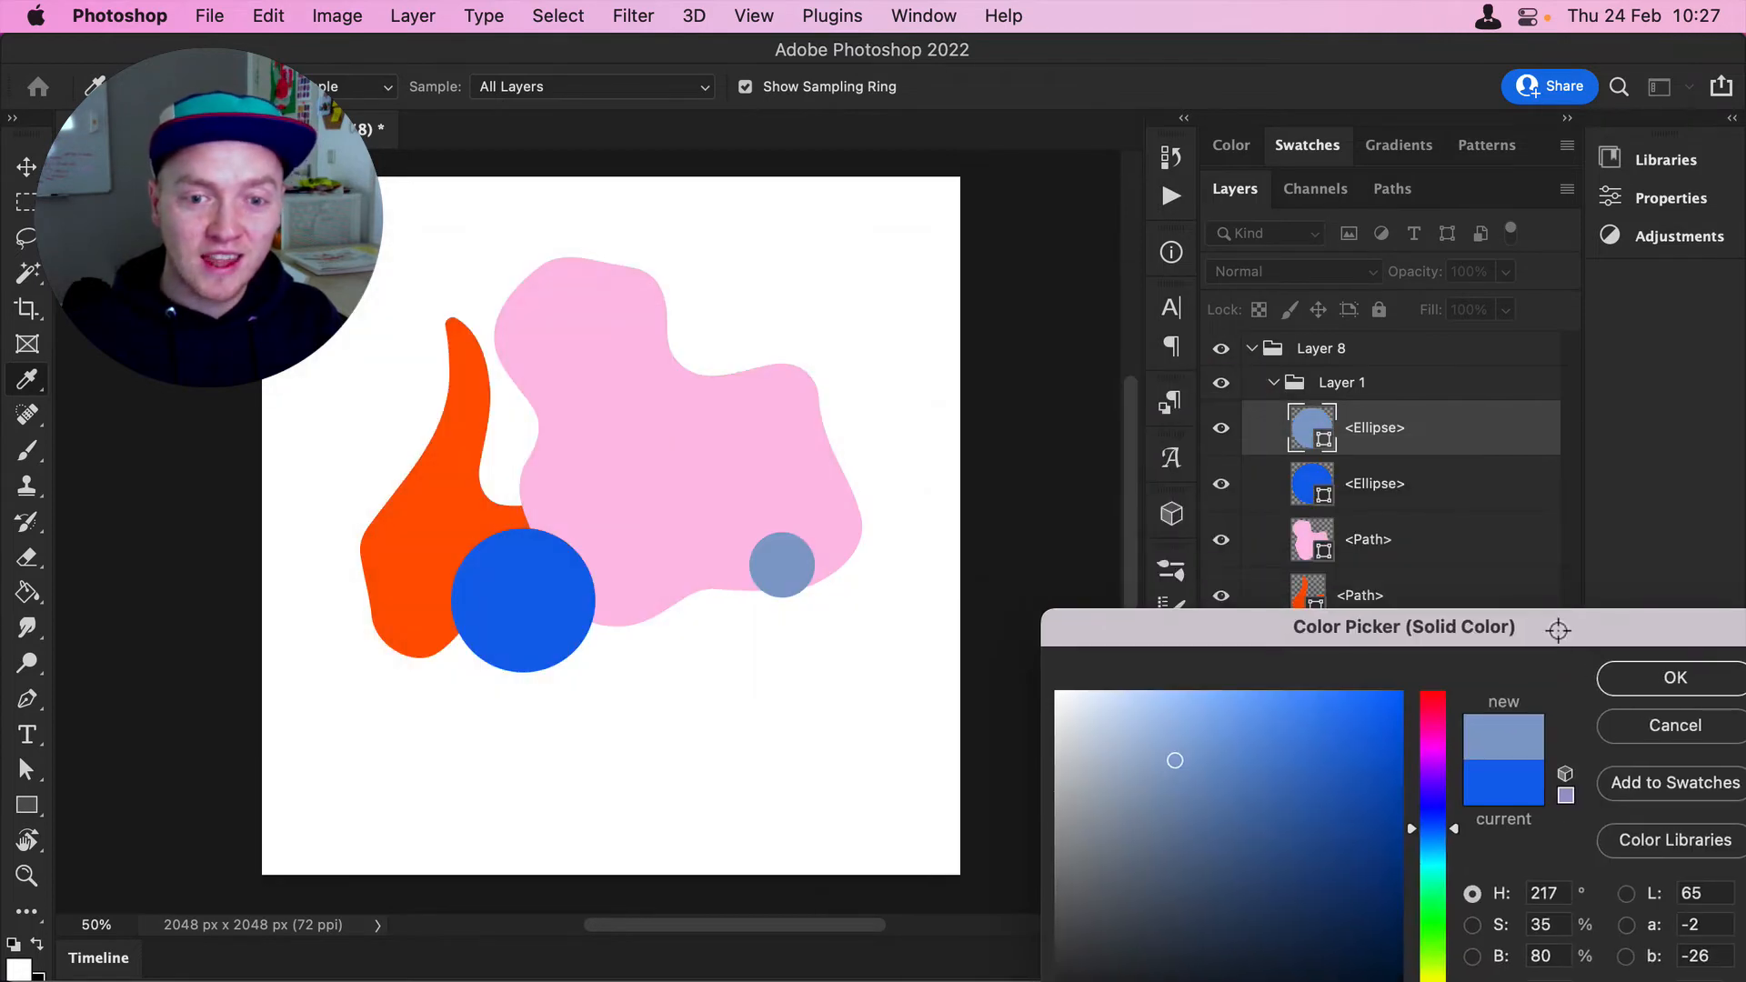
- Fill the small circle with bright green 07ff5f
{"action": "left_click", "coordinate": [1395, 684]}
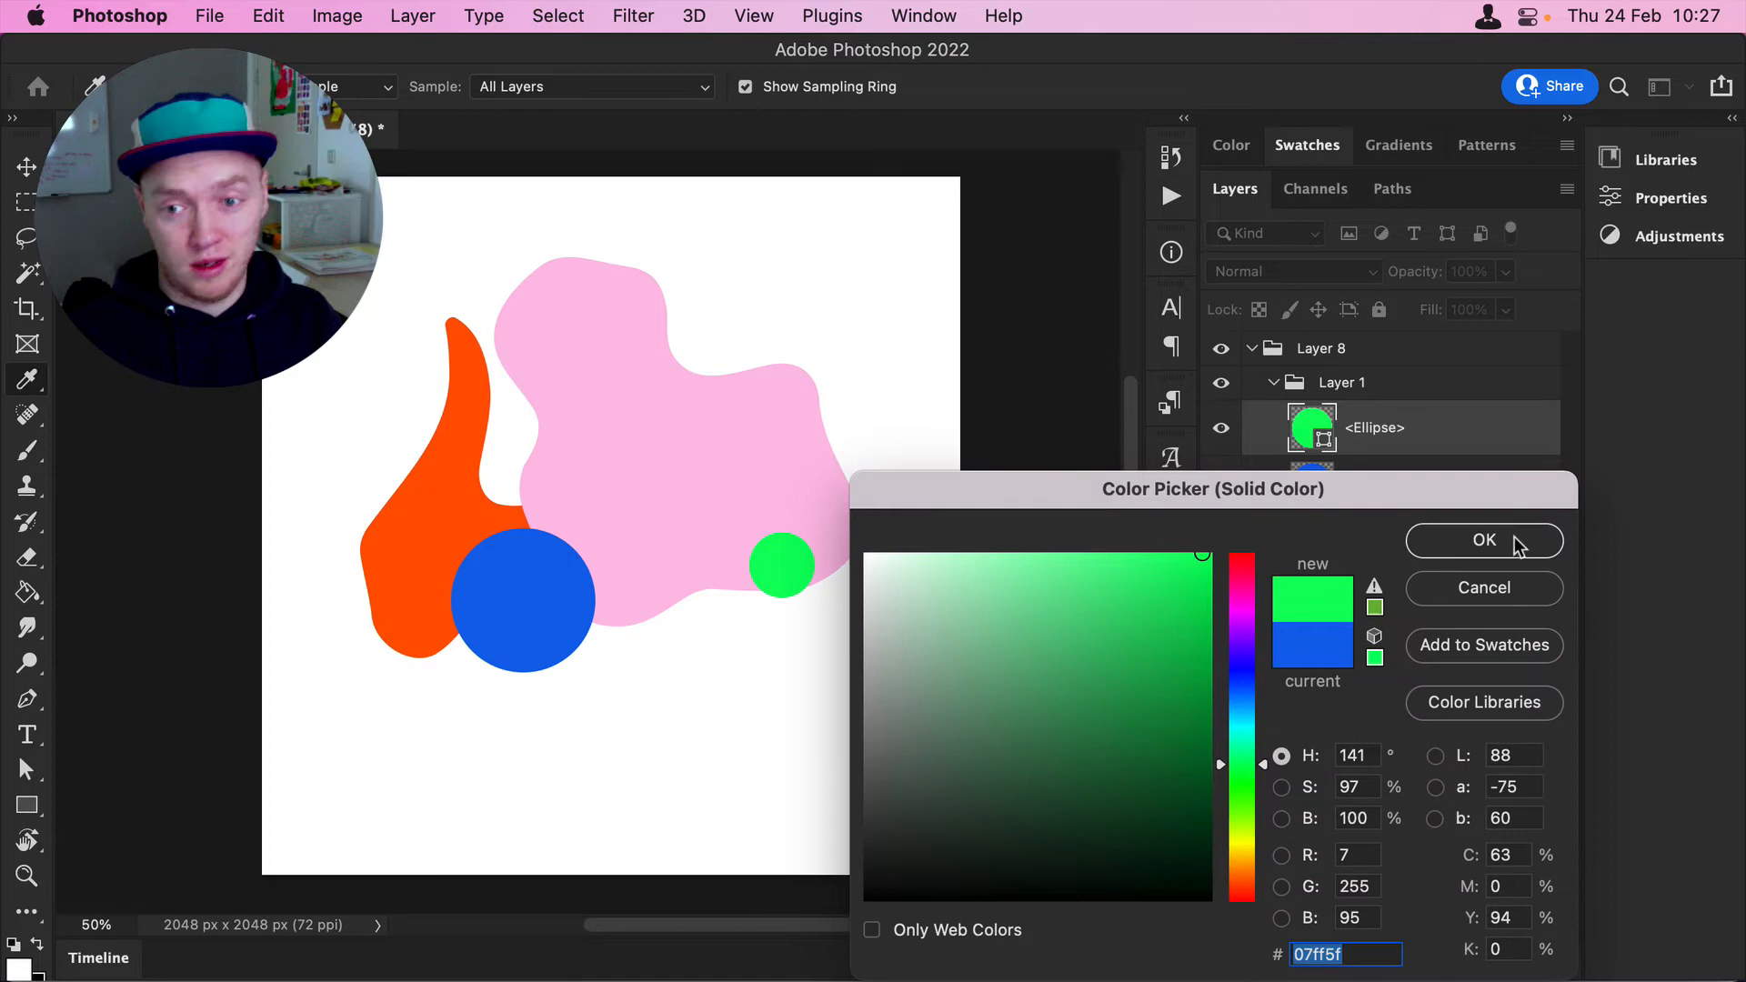
{"action": "left_click", "coordinate": [1484, 541]}
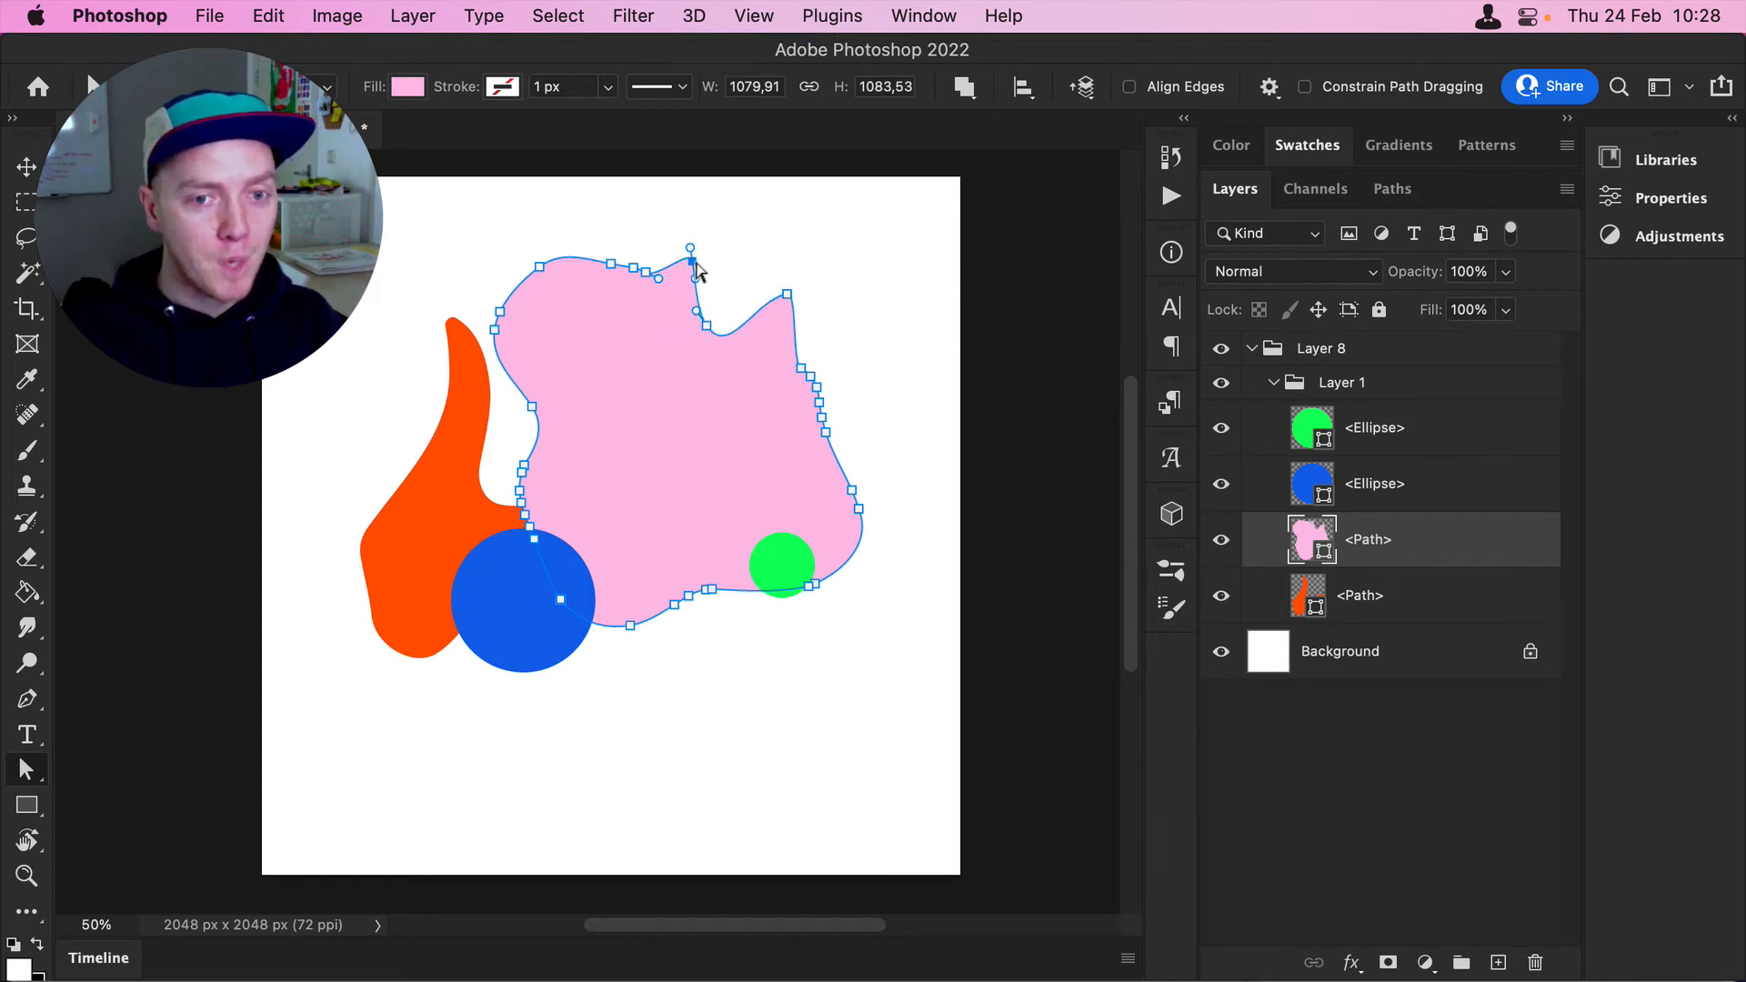
{"action": "mouse_move", "coordinate": [719, 273]}
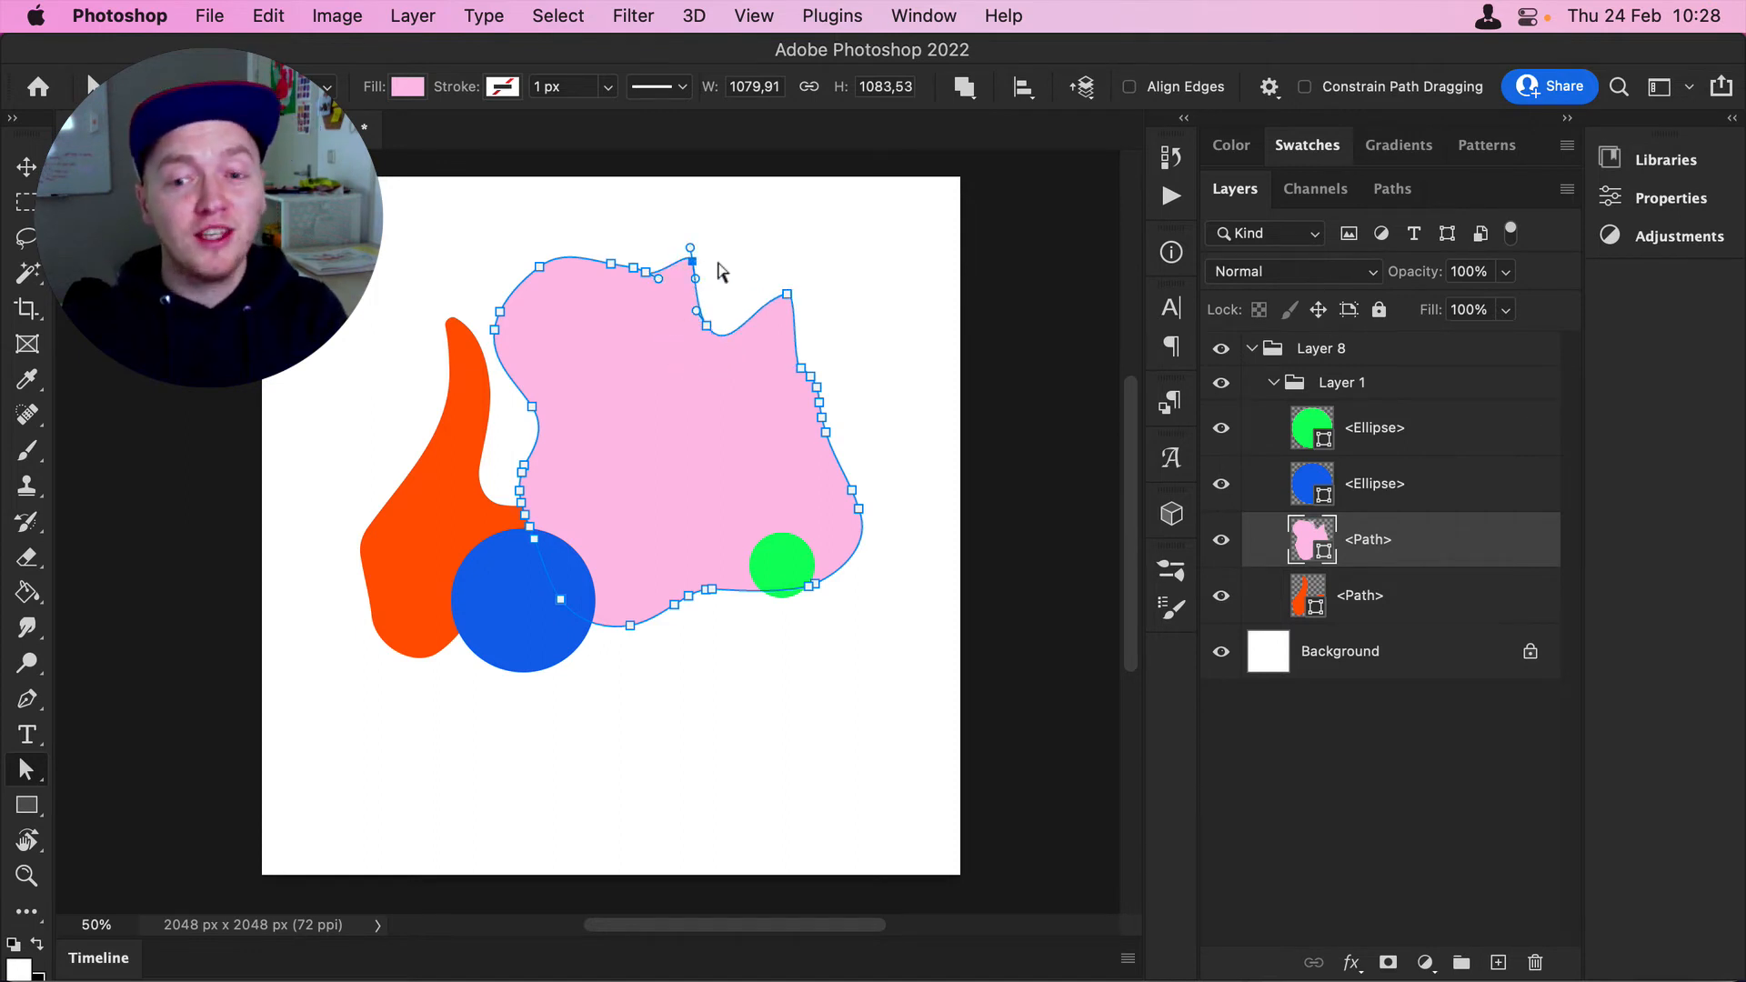